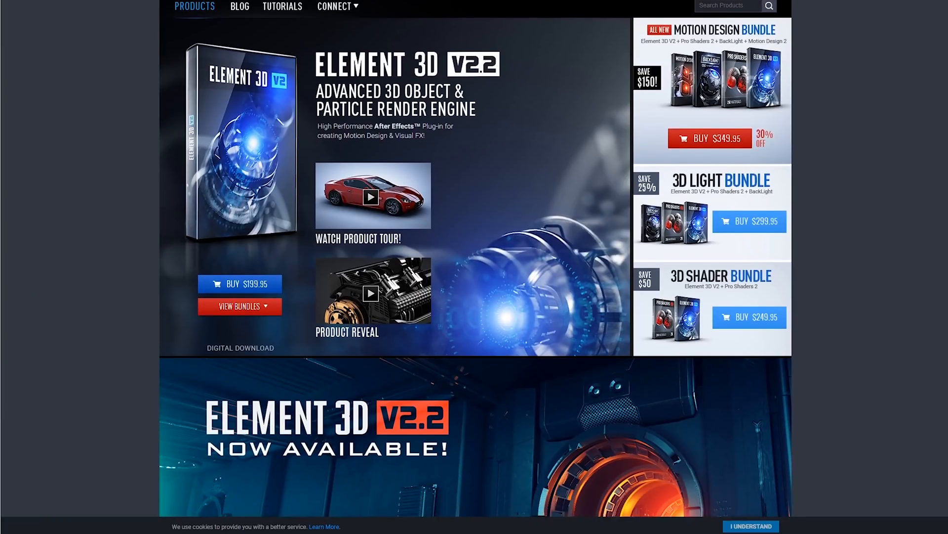
Scroll through the Greyscale Gorilla tutorials grid and down the Introduction to Cinema 4D page
scroll("down", 3)
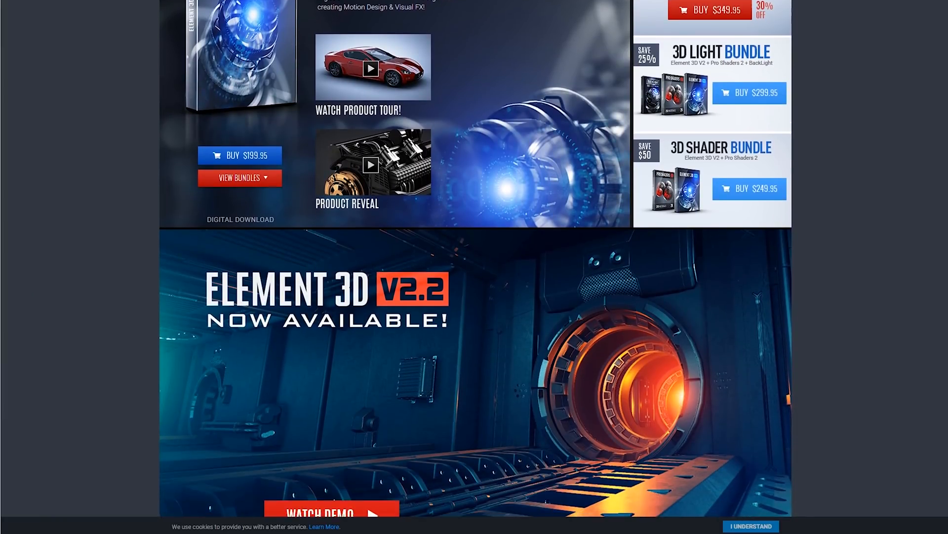
scroll("down", 3)
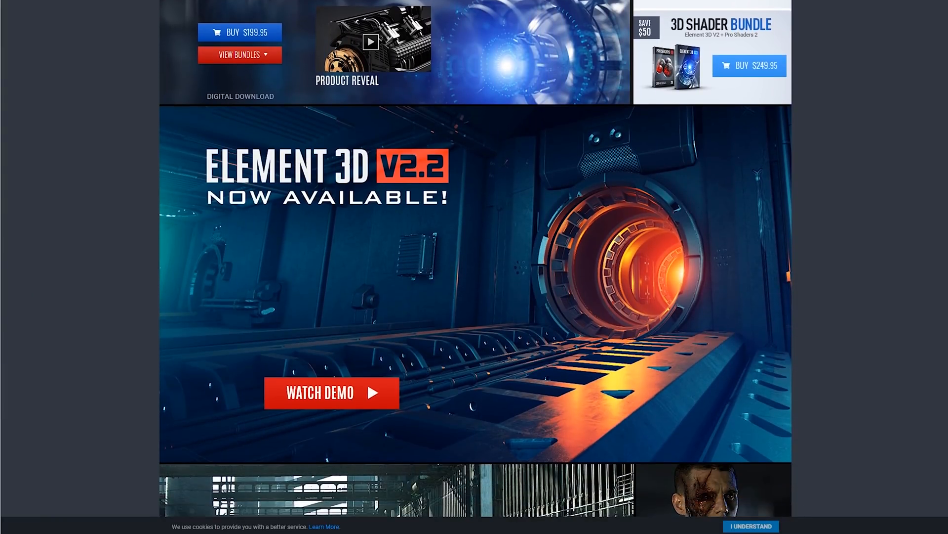
scroll("down", 3)
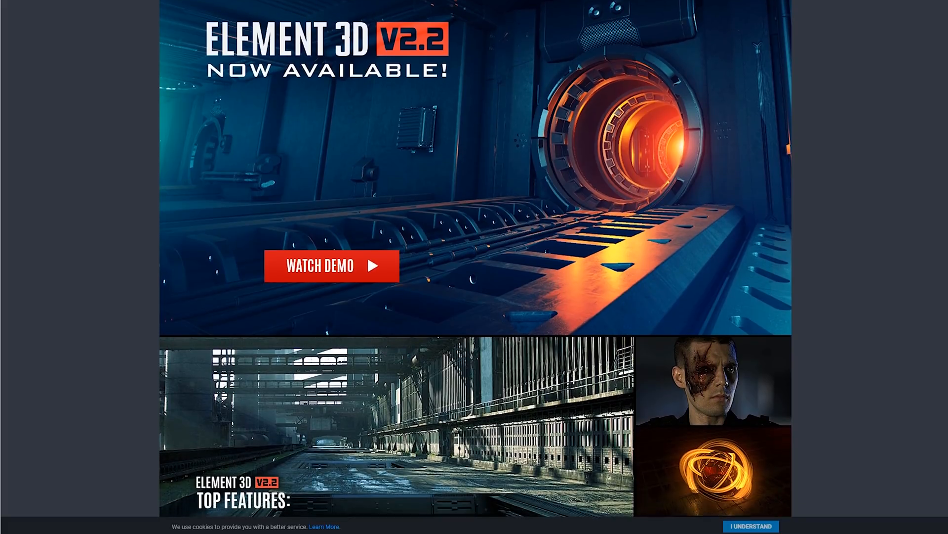
scroll("down", 3)
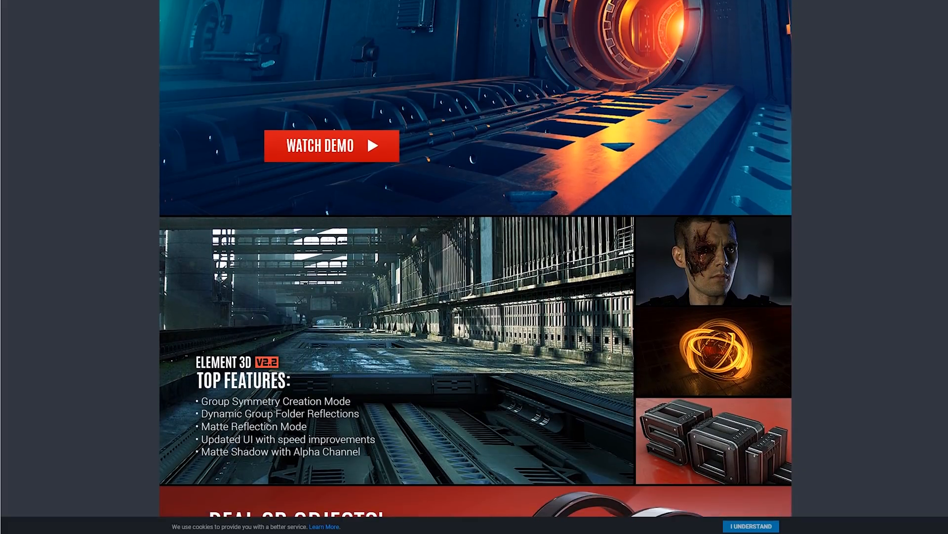
scroll("down", 3)
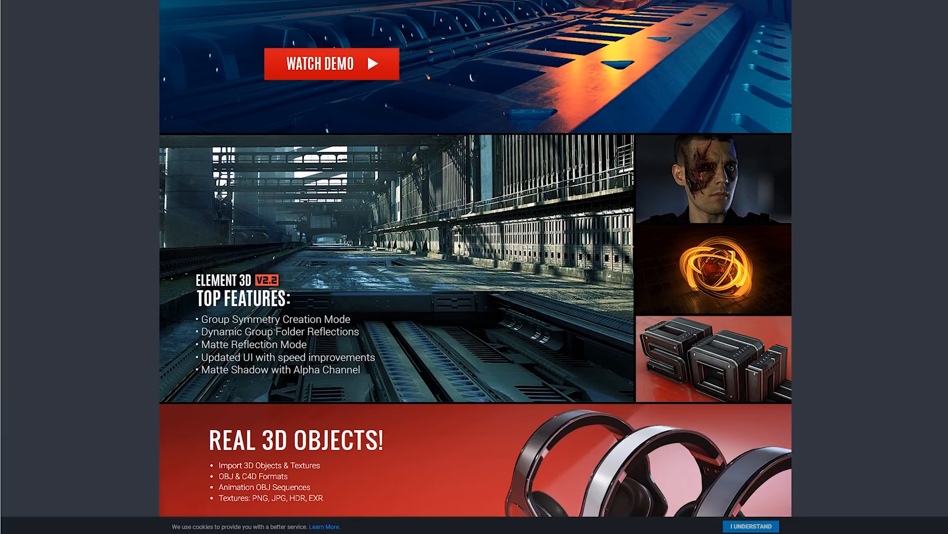
scroll("down", 3)
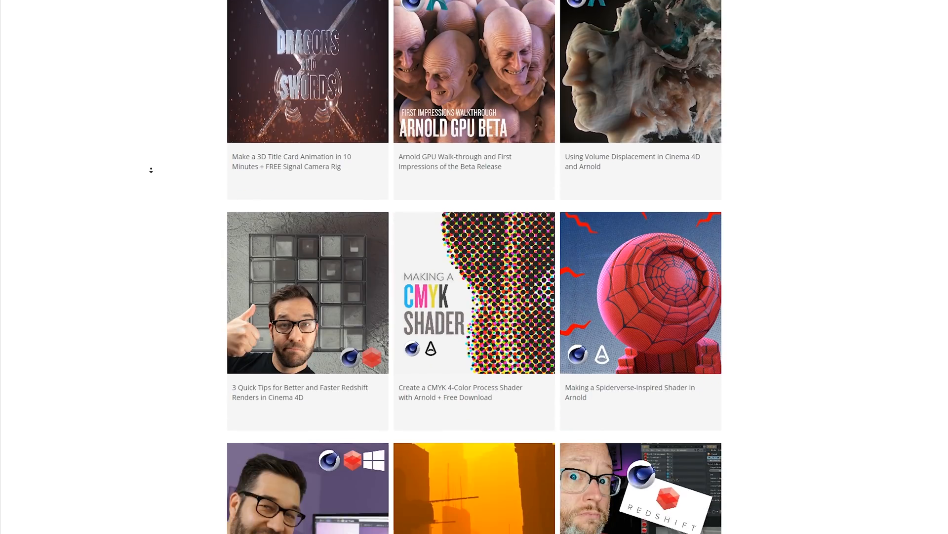
scroll("down", 3)
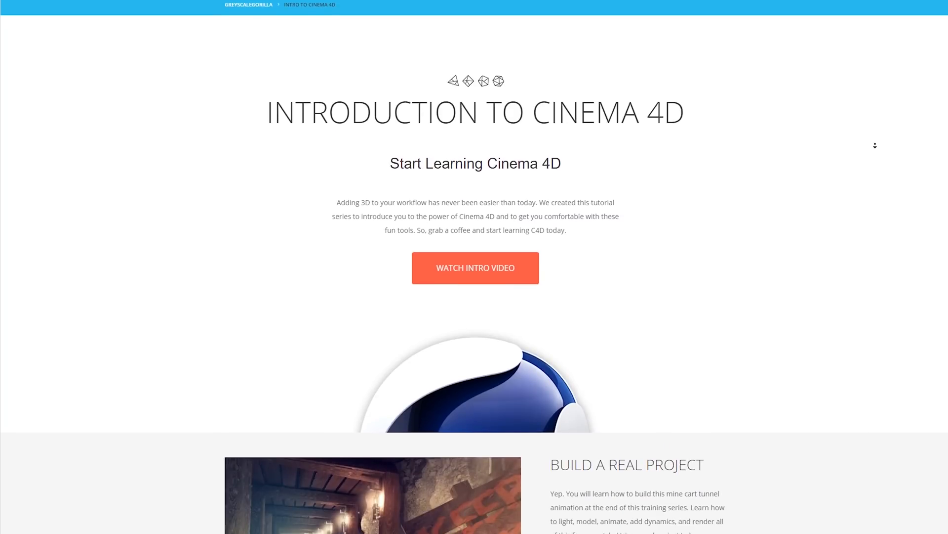
scroll("down", 3)
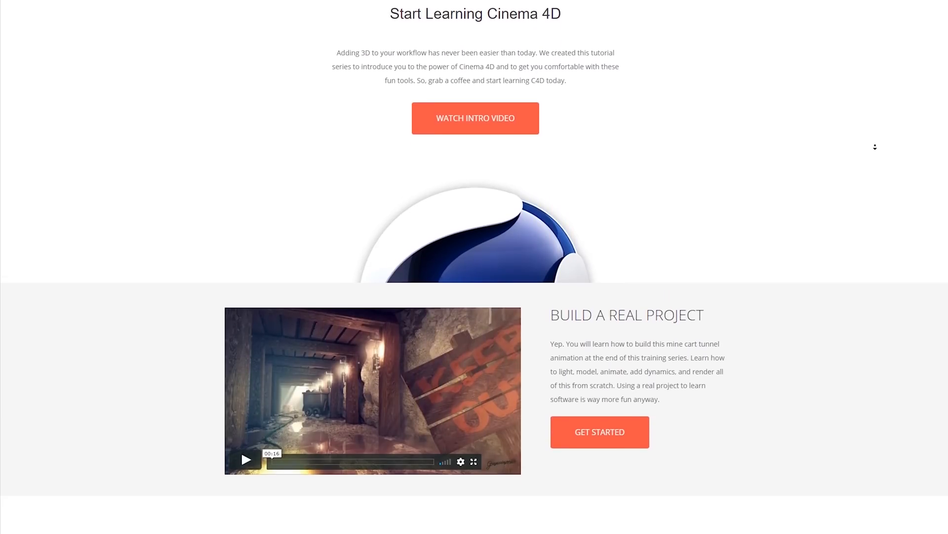
scroll("down", 3)
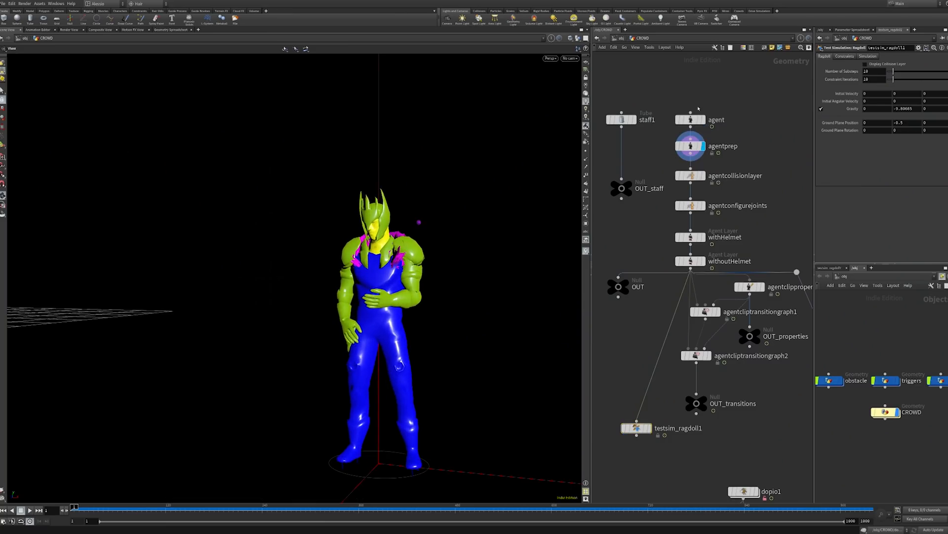
Display the testsim_ragdoll1 node so the viewport shows the slumped ragdoll simulation
left_click(689, 206)
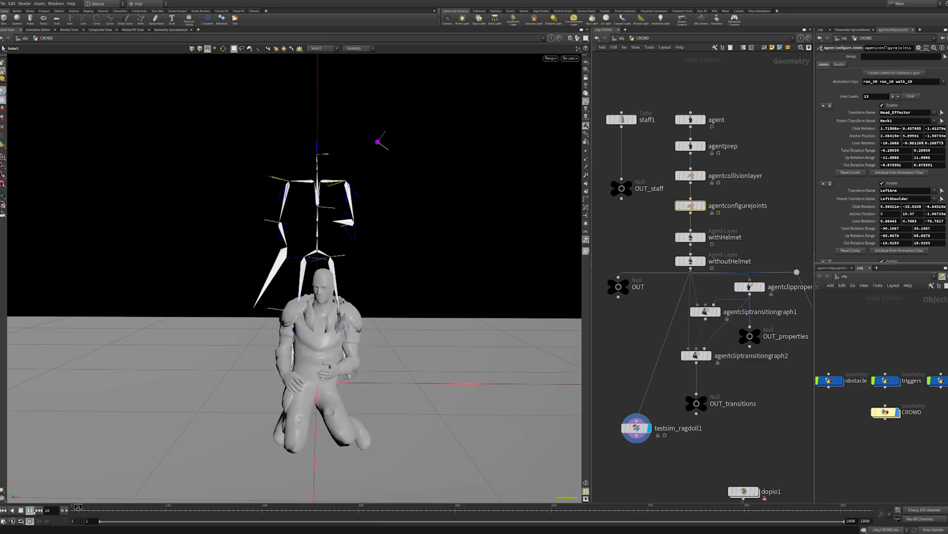